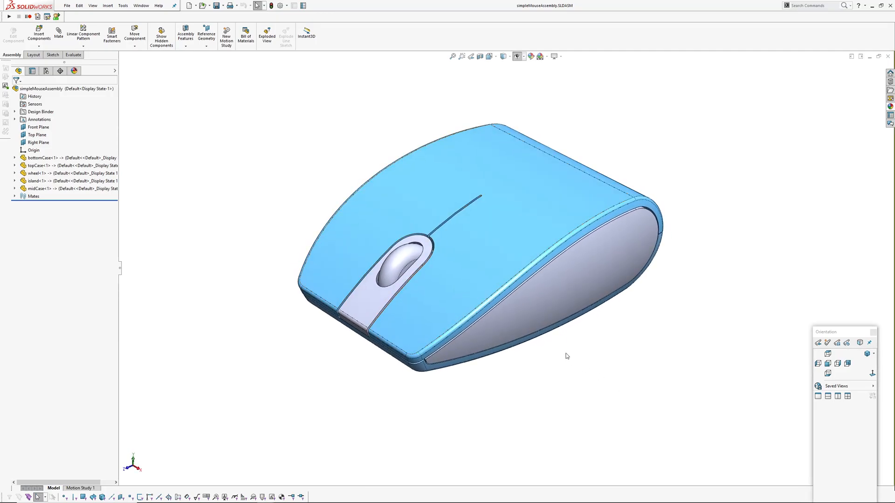
{"action": "mouse_move", "coordinate": [670, 389]}
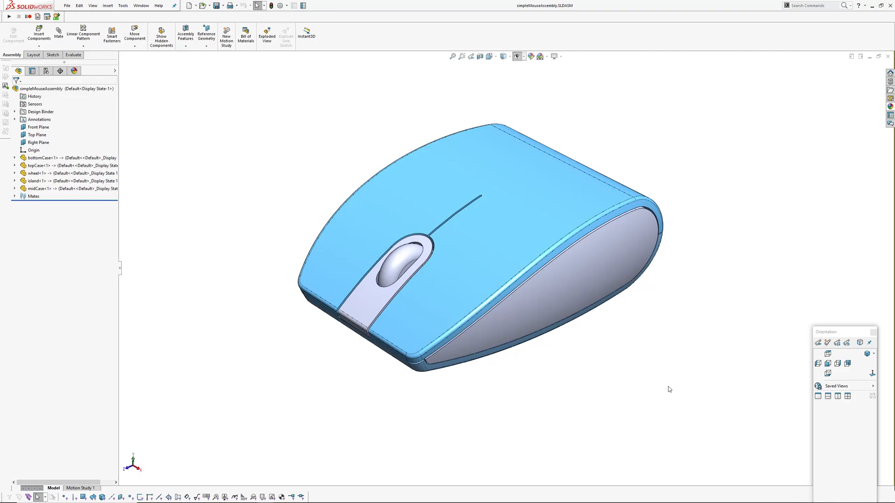
{"action": "mouse_move", "coordinate": [695, 388]}
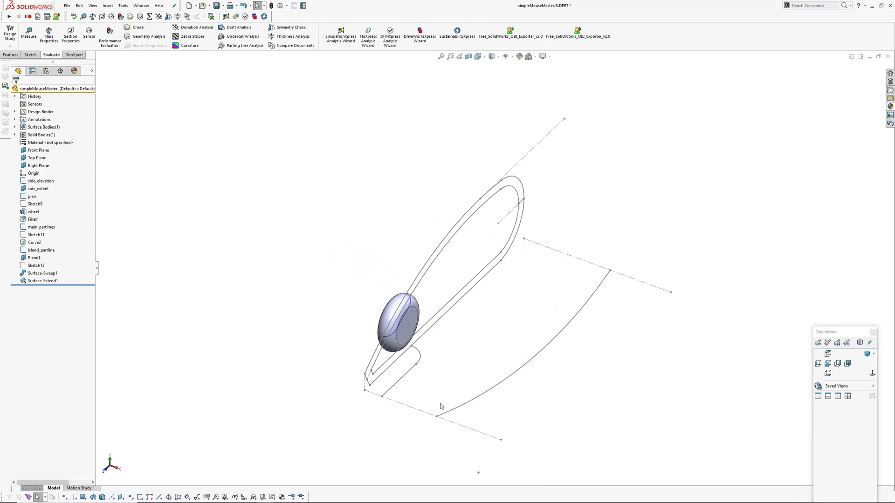
Step: Orbit the master sketches and roll the history back to just after Fillet1
{"action": "left_click_drag", "start_coordinate": [440, 406], "coordinate": [483, 370]}
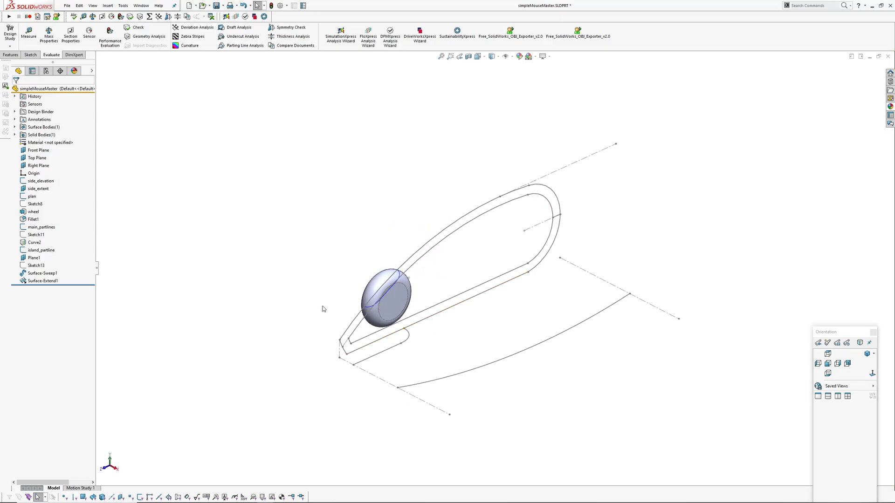
{"action": "mouse_move", "coordinate": [286, 328]}
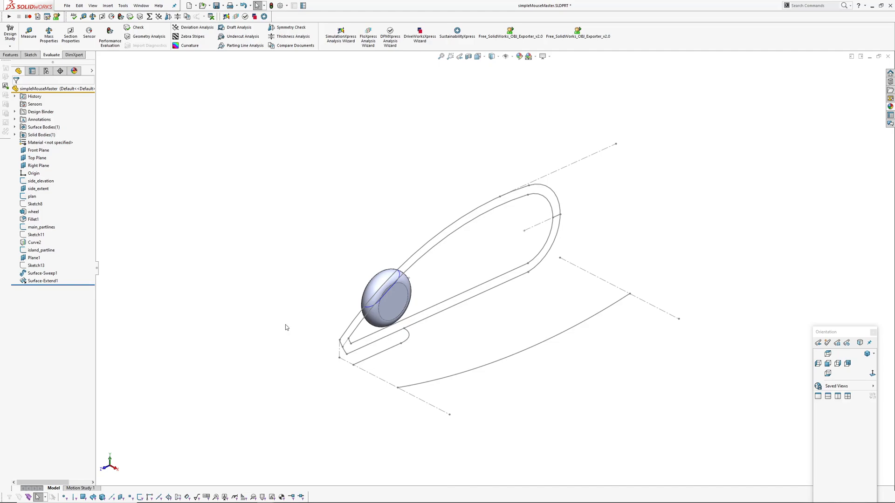
{"action": "mouse_move", "coordinate": [300, 395]}
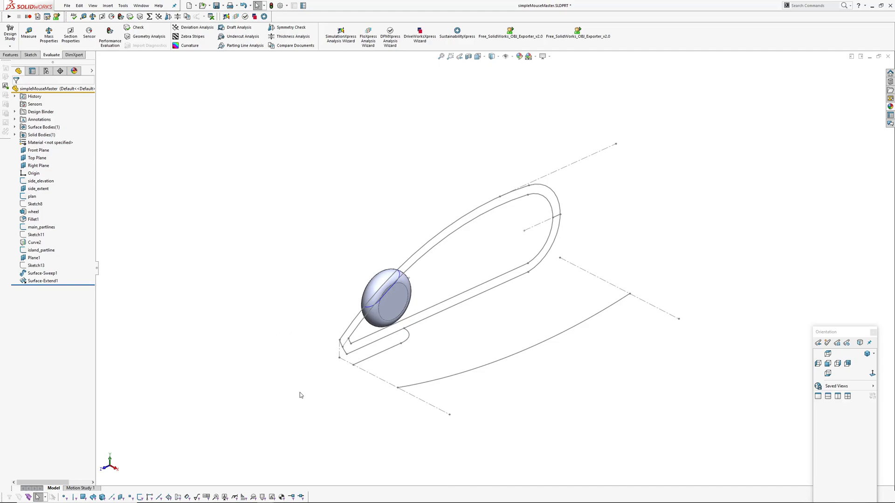
{"action": "left_click", "coordinate": [410, 326]}
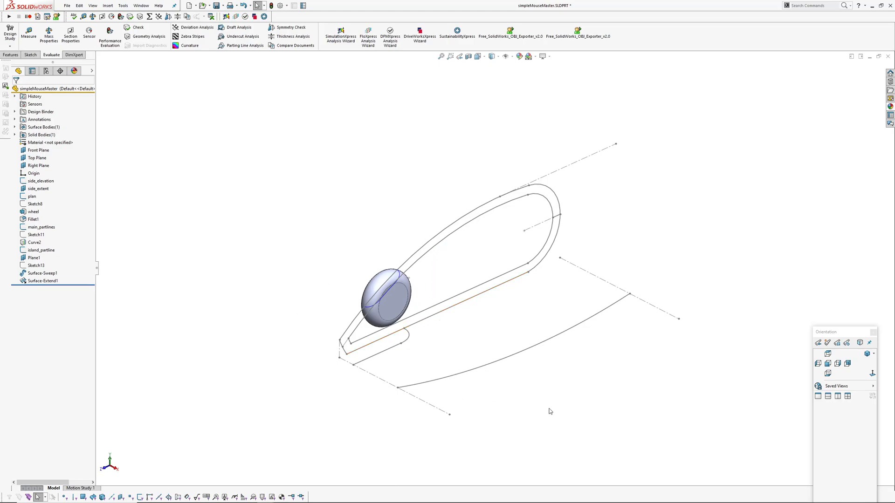
{"action": "mouse_move", "coordinate": [341, 396]}
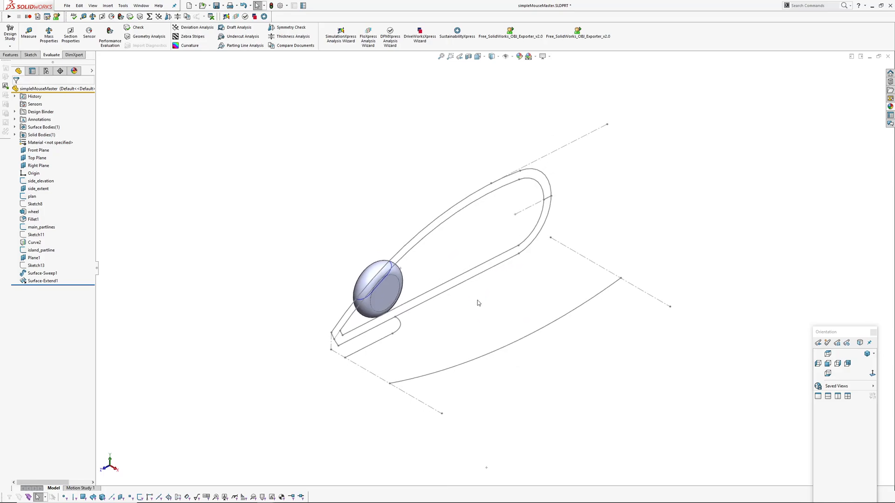
{"action": "mouse_move", "coordinate": [260, 225]}
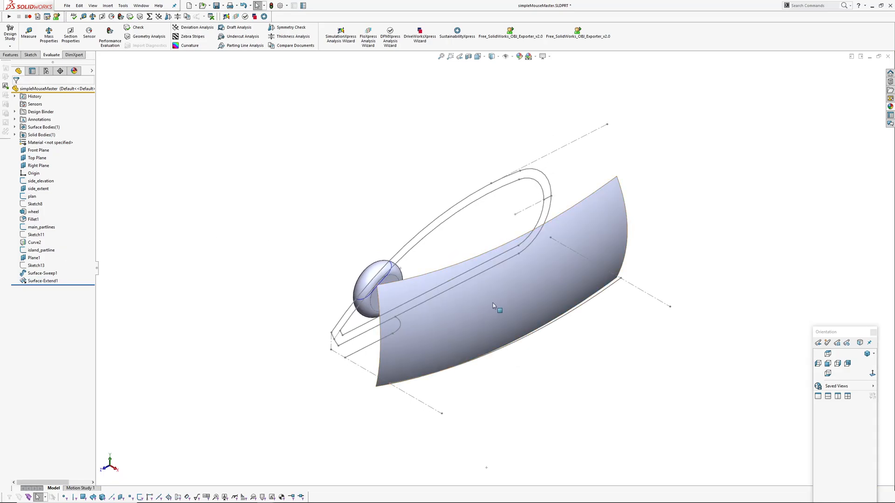
{"action": "left_click_drag", "start_coordinate": [493, 305], "coordinate": [503, 286]}
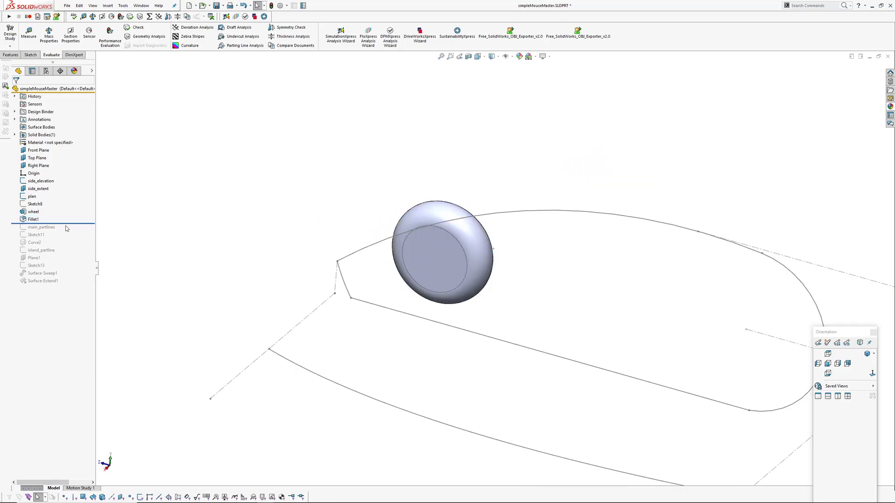
Step: Roll the master history forward past main_partlines, Sketch11, Curve2 and island_partline
{"action": "left_click", "coordinate": [41, 227]}
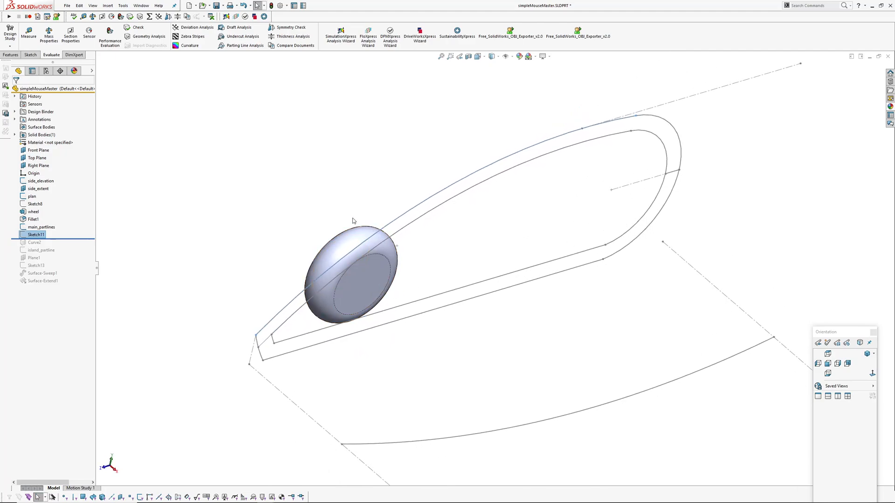
{"action": "mouse_move", "coordinate": [366, 207]}
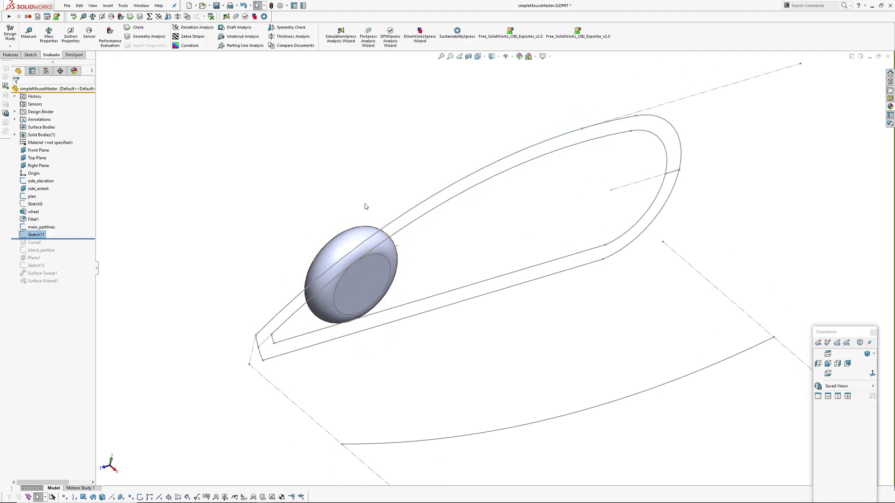
{"action": "left_click", "coordinate": [36, 234]}
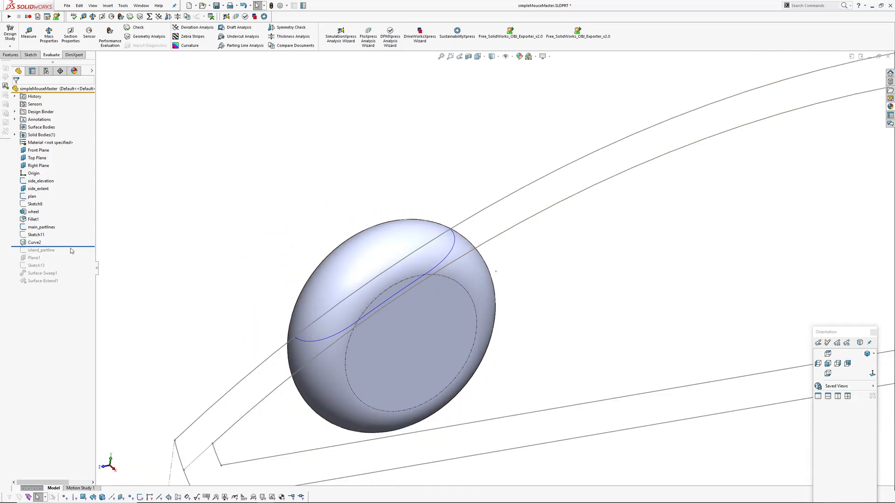
{"action": "left_click", "coordinate": [41, 250]}
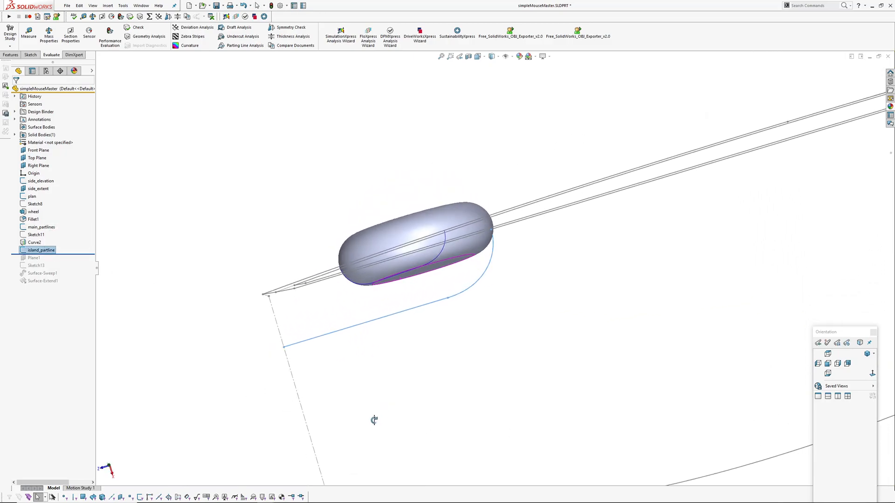
Step: Edit the island_partline sketch, then switch to topCase.SLDPRT
{"action": "left_click", "coordinate": [36, 234]}
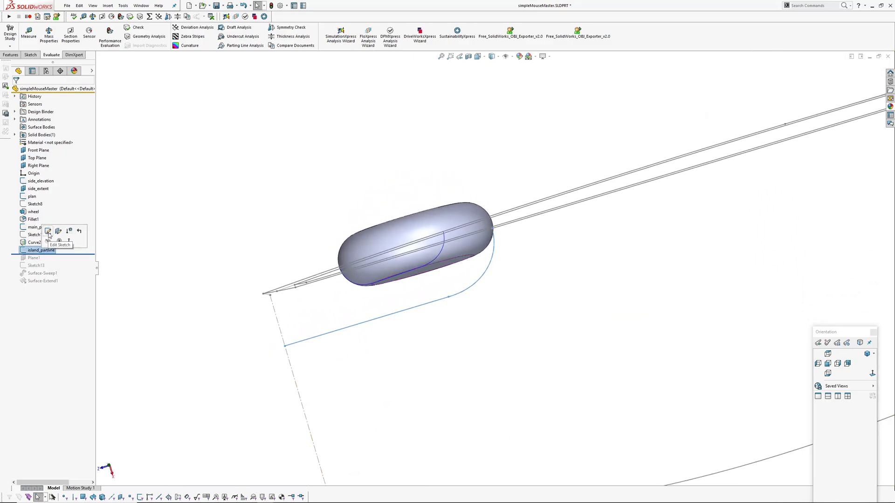
{"action": "left_click", "coordinate": [48, 231]}
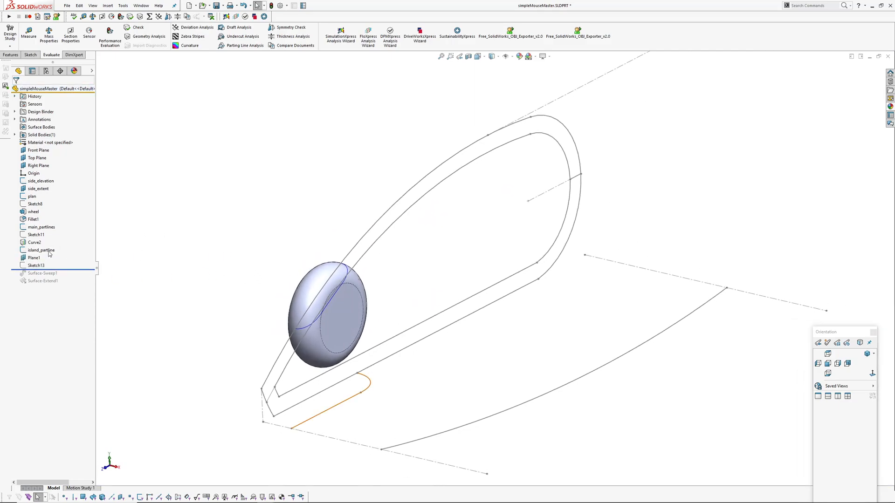
{"action": "left_click", "coordinate": [35, 265]}
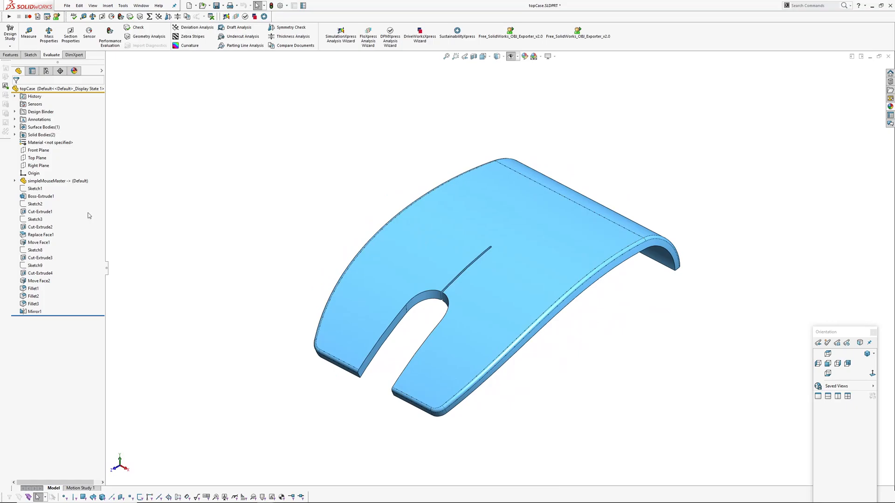
Step: Roll topCase back below simpleMouseMaster and start Insert > Part in a new part
{"action": "left_click", "coordinate": [35, 188]}
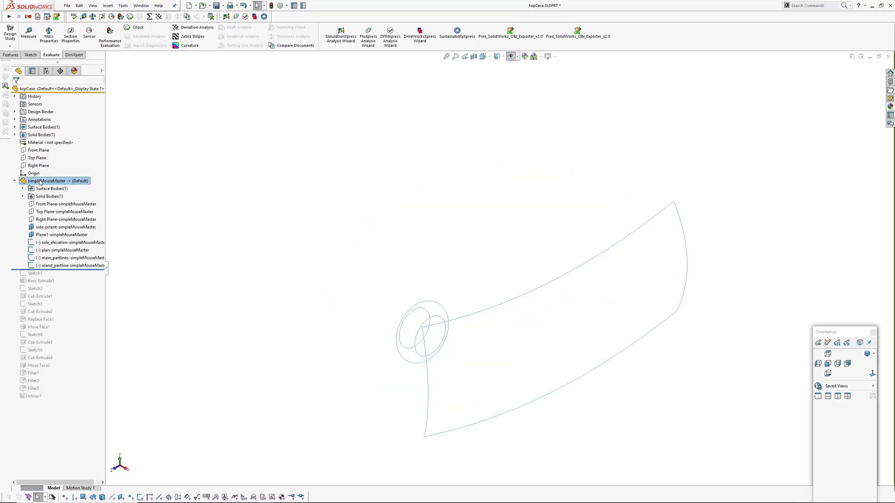
{"action": "left_click", "coordinate": [111, 6]}
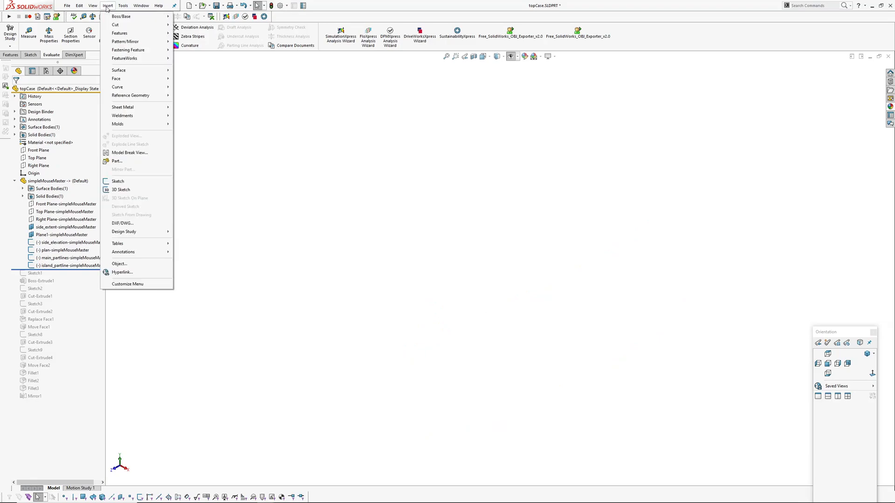
{"action": "mouse_move", "coordinate": [124, 164]}
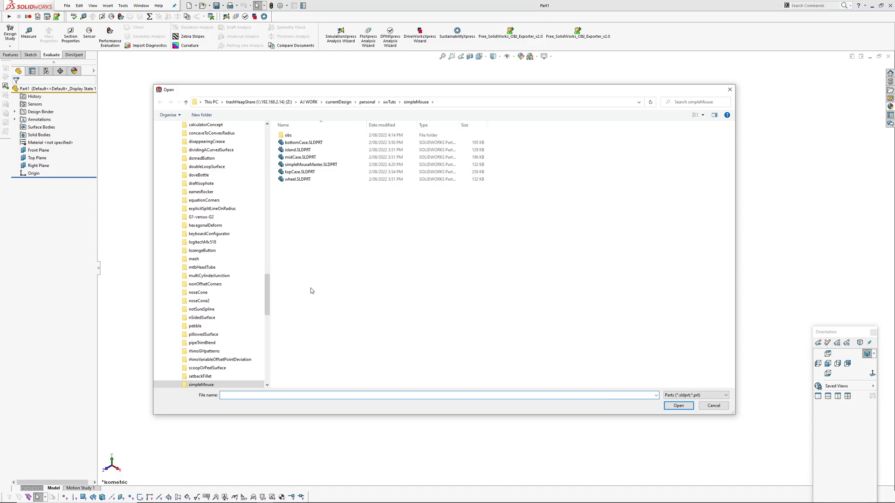
Step: Insert simpleMouseMaster.SLDPRT into Part1, hide planes, and orbit the surface and wheel
{"action": "left_click", "coordinate": [310, 164]}
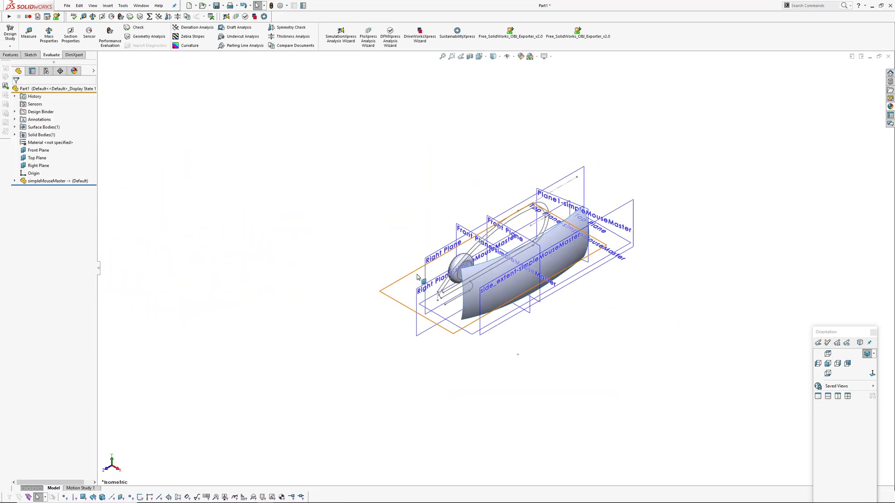
{"action": "left_click", "coordinate": [15, 181]}
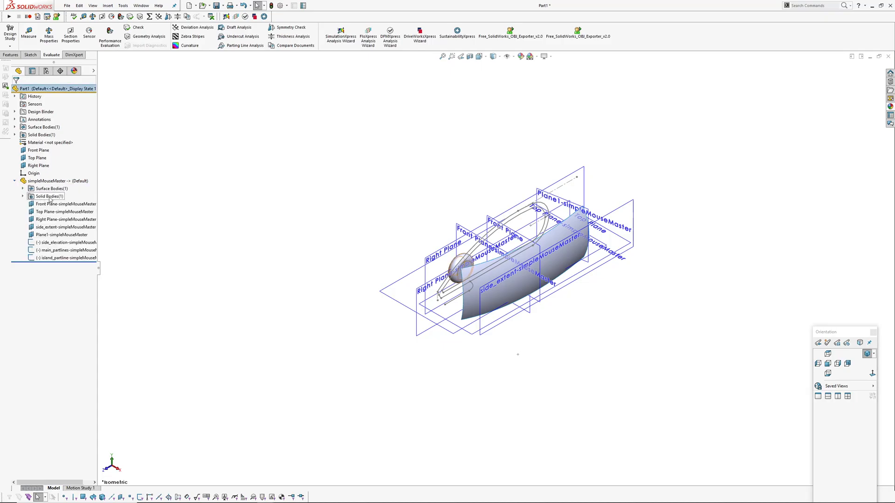
{"action": "left_click", "coordinate": [53, 219]}
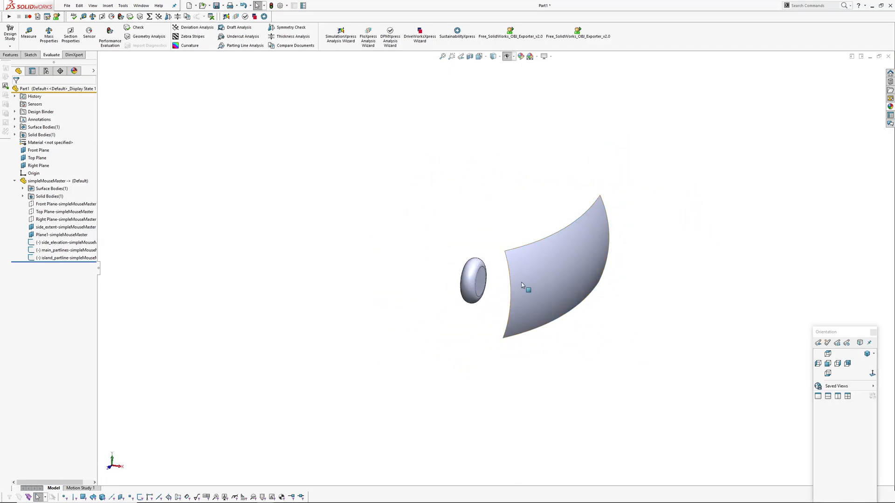
{"action": "left_click_drag", "start_coordinate": [526, 285], "coordinate": [497, 285]}
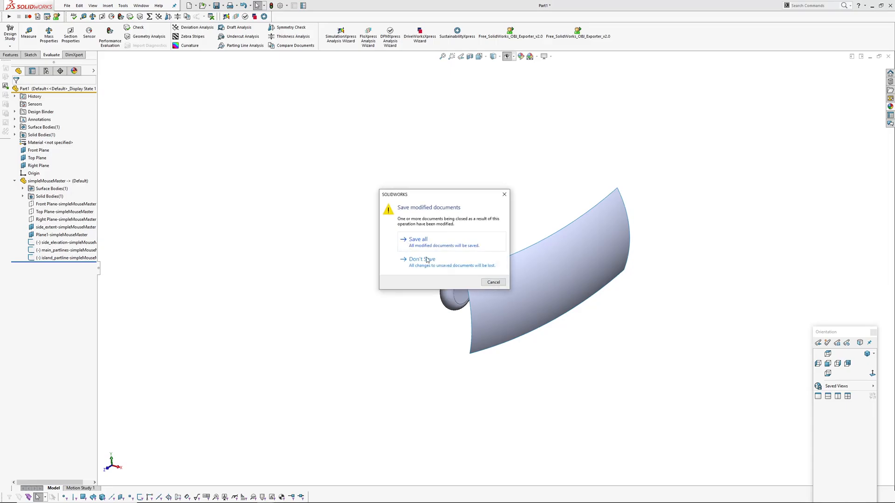
Step: Close Part1 without saving and roll topCase history forward through its features
{"action": "left_click", "coordinate": [421, 259]}
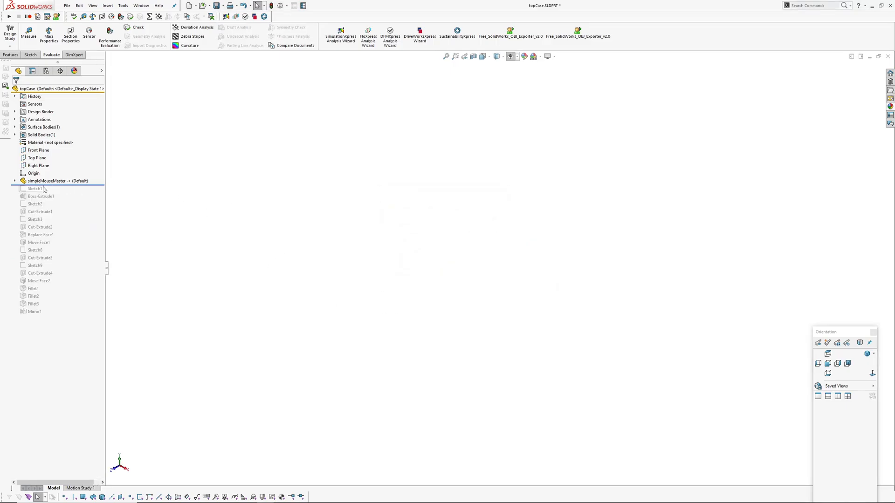
{"action": "left_click", "coordinate": [34, 188]}
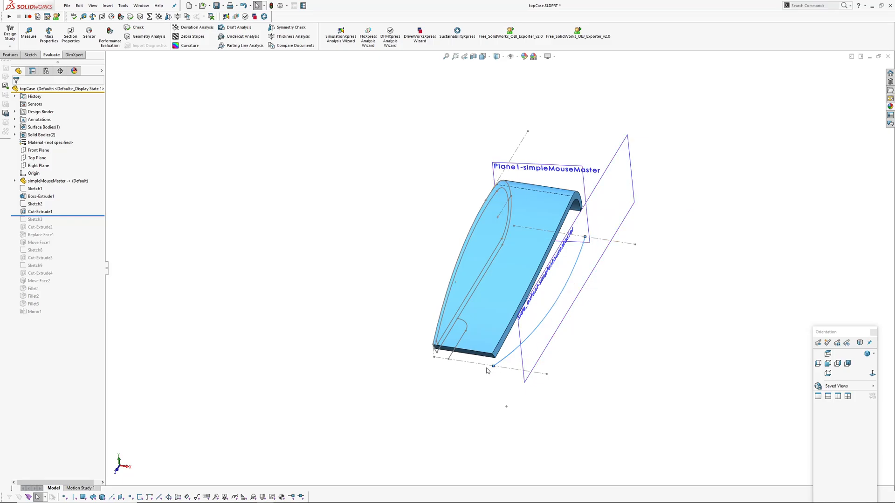
{"action": "left_click", "coordinate": [39, 227]}
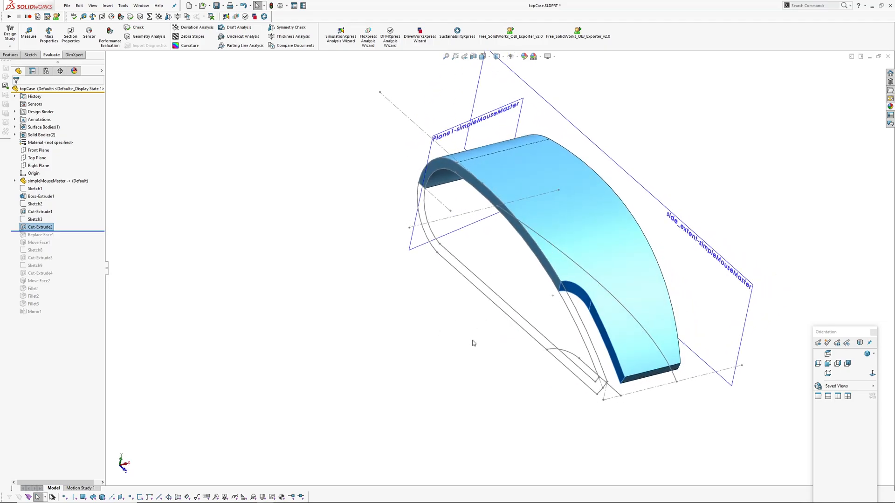
{"action": "left_click", "coordinate": [35, 219]}
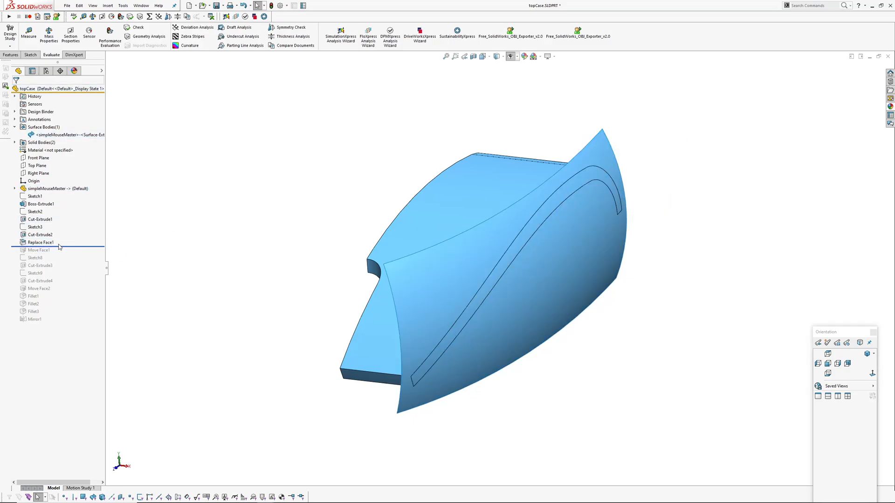
Step: Review Replace Face1, accept it, and hide the master surface body
{"action": "double_click", "coordinate": [41, 243]}
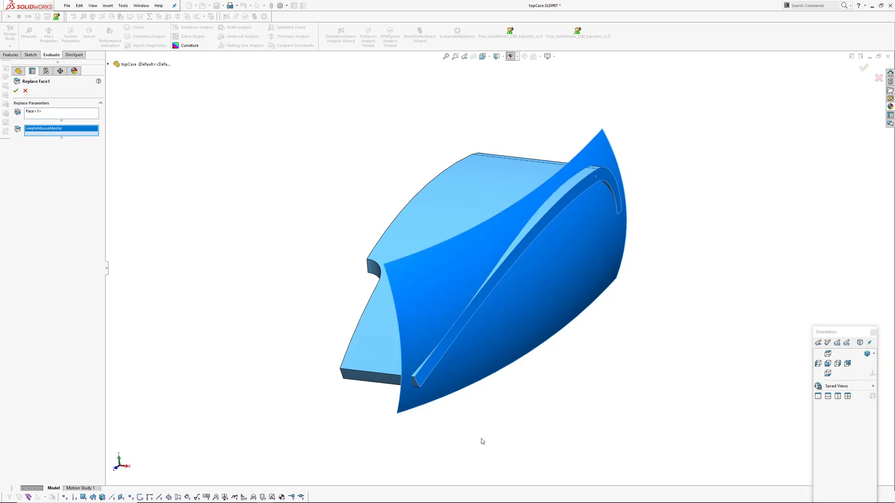
{"action": "left_click", "coordinate": [16, 90]}
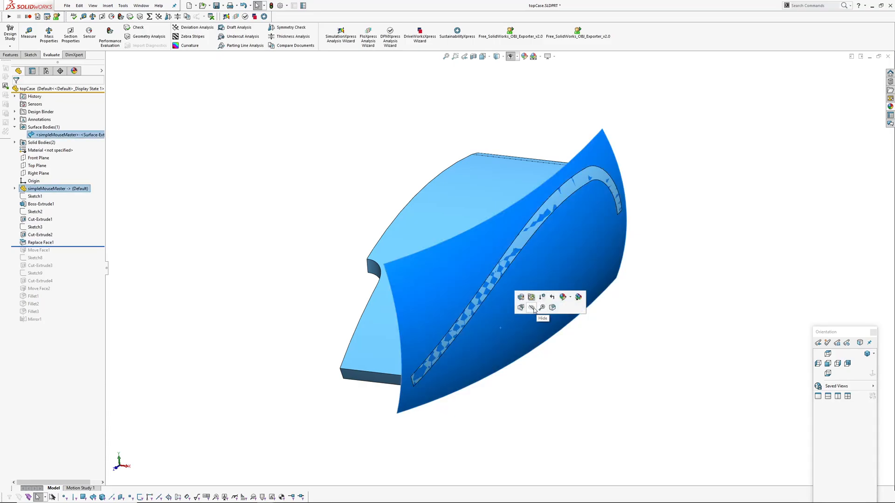
{"action": "left_click", "coordinate": [530, 308]}
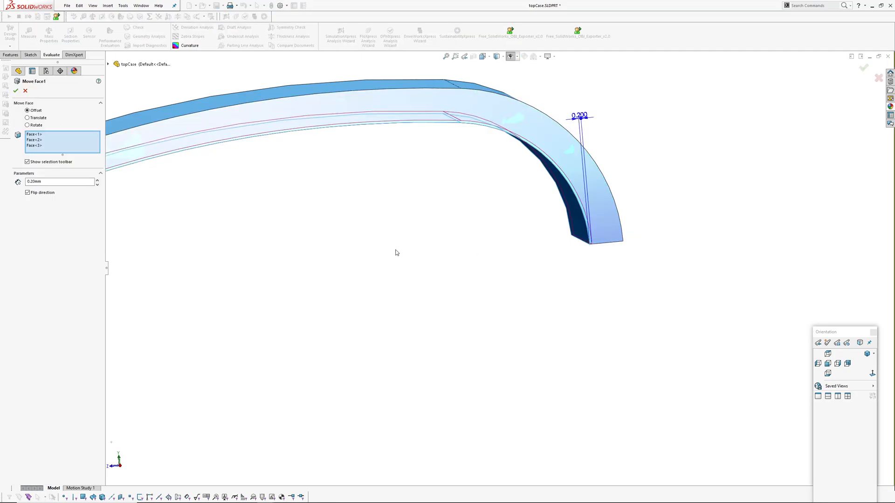
Step: Close the Move Face1 PropertyManager after checking the 0.20 mm offset
{"action": "left_click", "coordinate": [15, 90]}
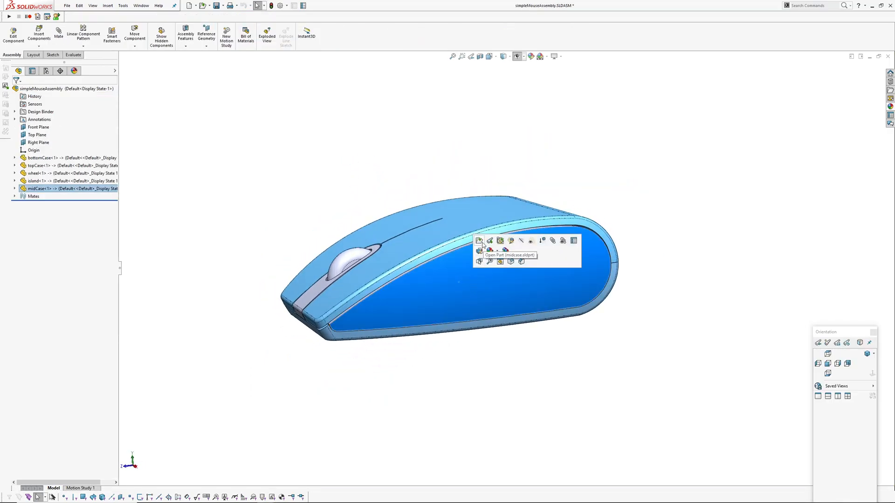
Step: Open the master part, change both plan sketch end dimensions (22), and rebuild
{"action": "left_click", "coordinate": [479, 241]}
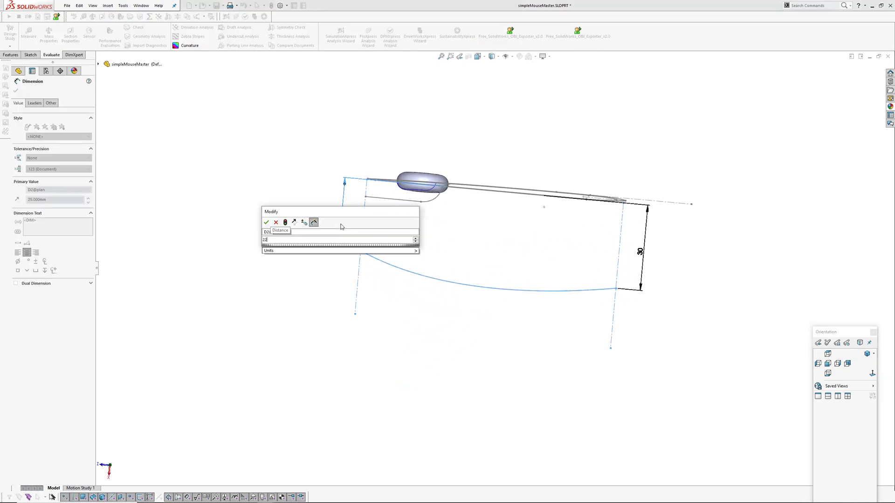
{"action": "left_click", "coordinate": [267, 222]}
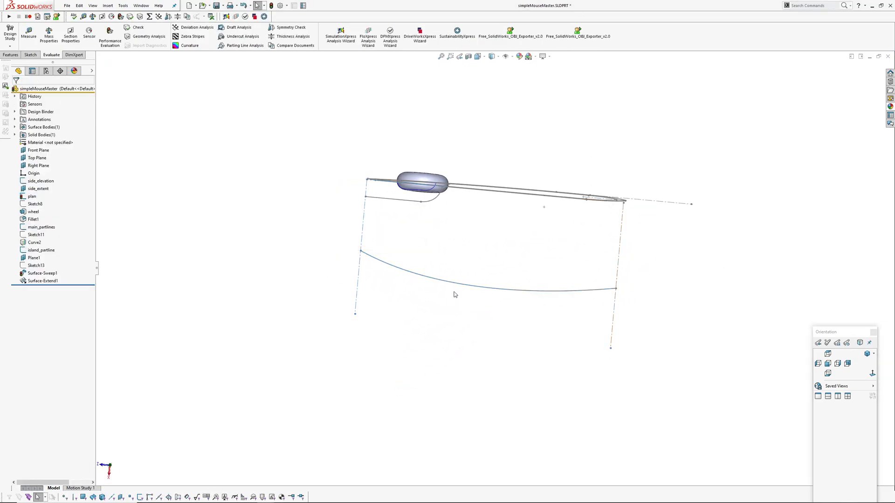
{"action": "left_click", "coordinate": [31, 196]}
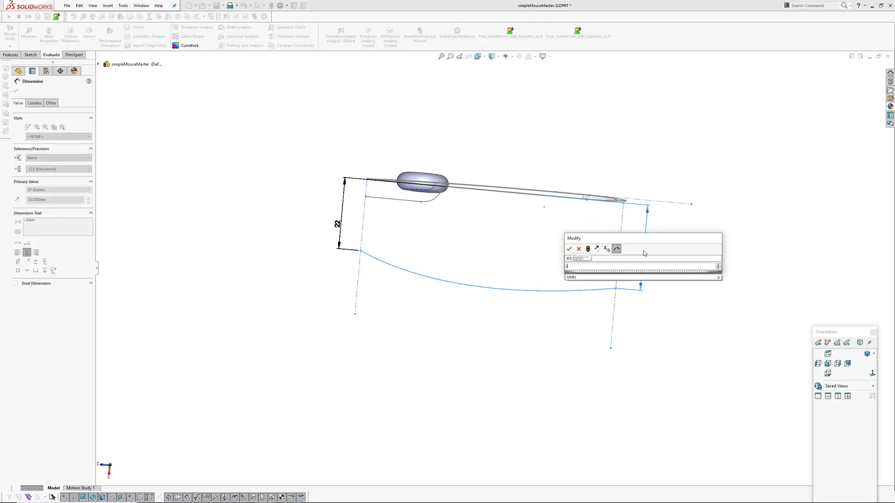
{"action": "left_click", "coordinate": [569, 248]}
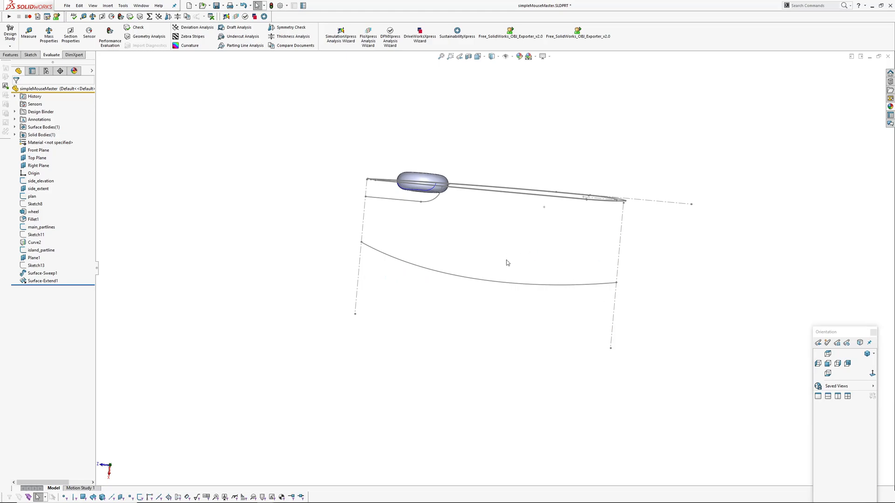
{"action": "left_click_drag", "start_coordinate": [506, 263], "coordinate": [660, 287]}
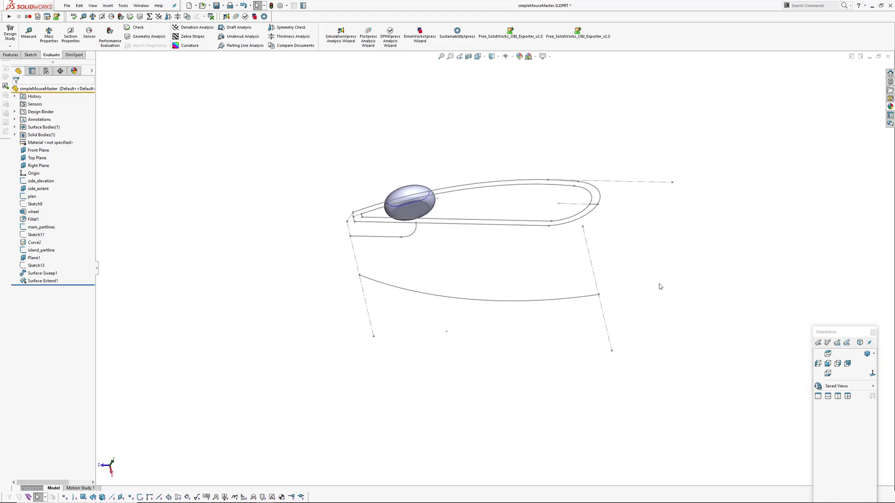
{"action": "key", "text": "ctrl+tab"}
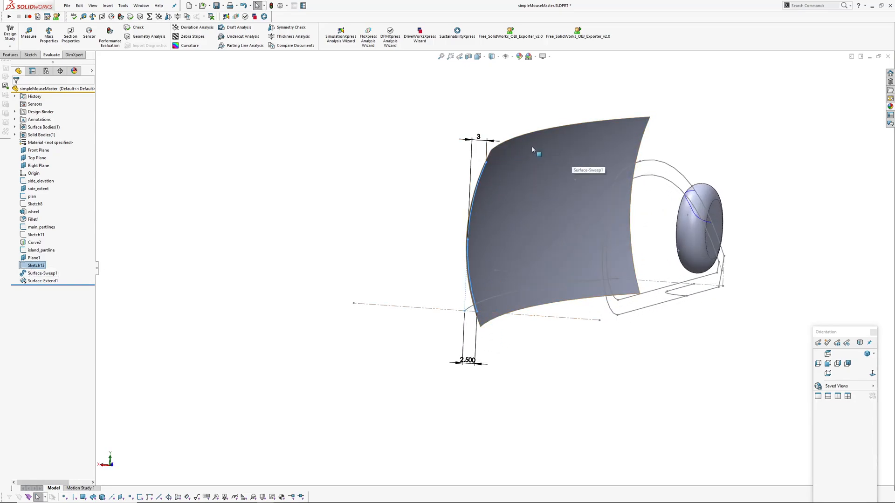
{"action": "mouse_move", "coordinate": [680, 123]}
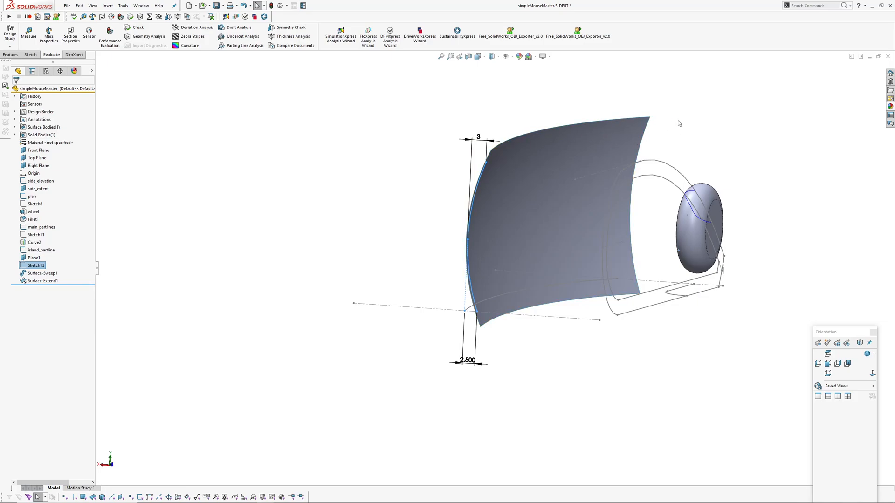
Step: Show Surface-Sweep1's Sketch13 profile dimensions (3 and 2.5)
{"action": "double_click", "coordinate": [480, 137]}
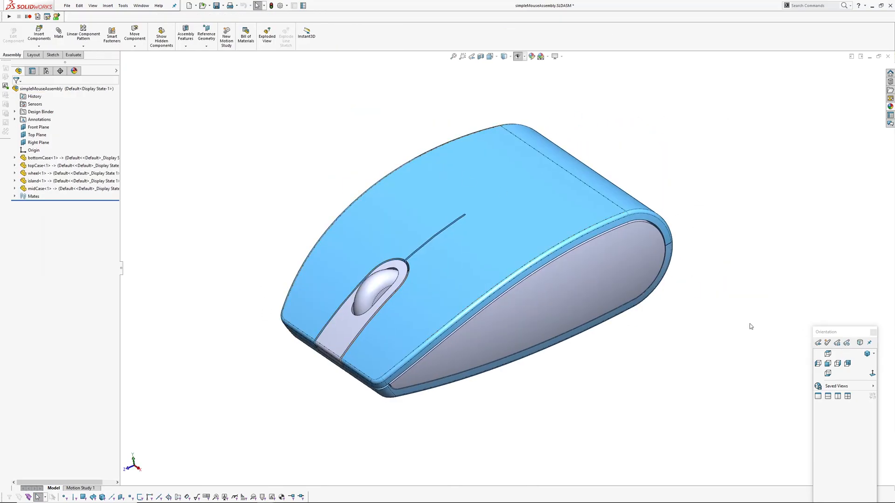
Step: View the rebuilt mouse from the front, then orbit to inspect its side profile
{"action": "left_click", "coordinate": [828, 364]}
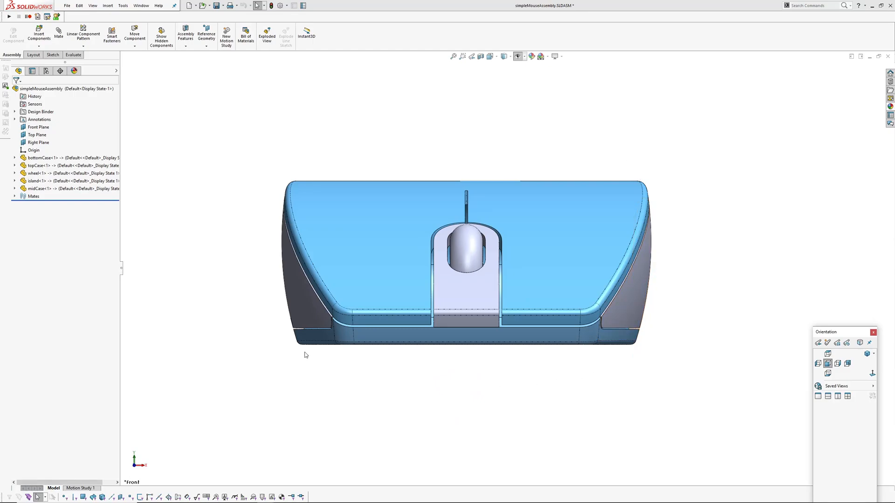
{"action": "mouse_move", "coordinate": [245, 388]}
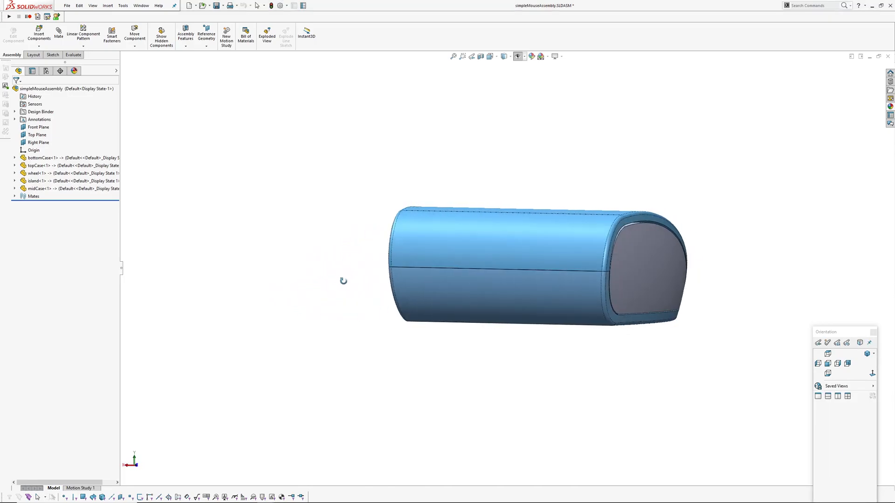
{"action": "left_click_drag", "start_coordinate": [344, 280], "coordinate": [456, 259]}
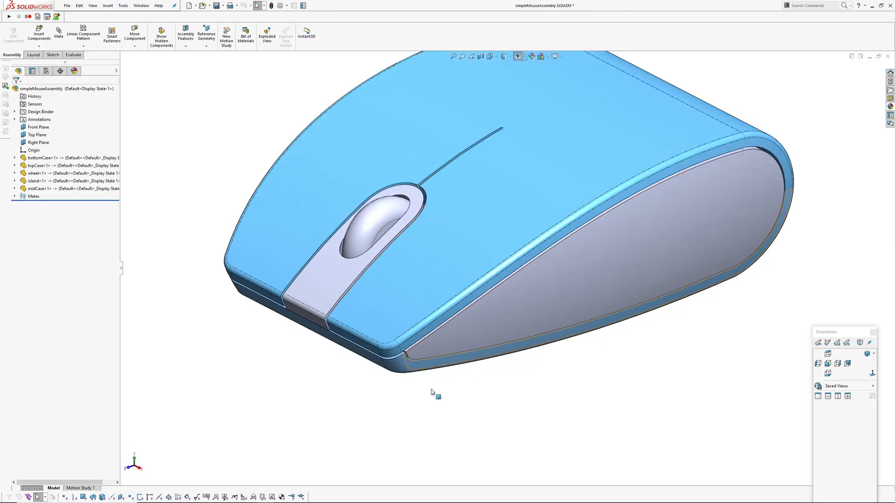
{"action": "mouse_move", "coordinate": [422, 368]}
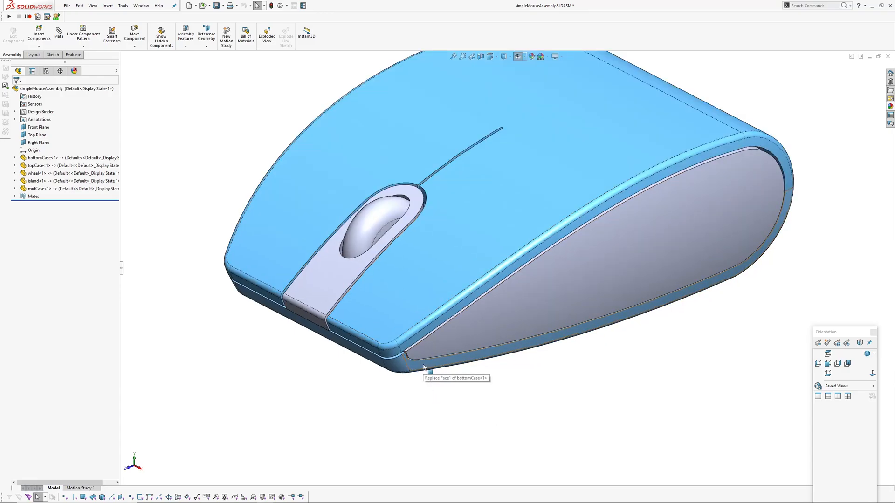
{"action": "left_click", "coordinate": [423, 367]}
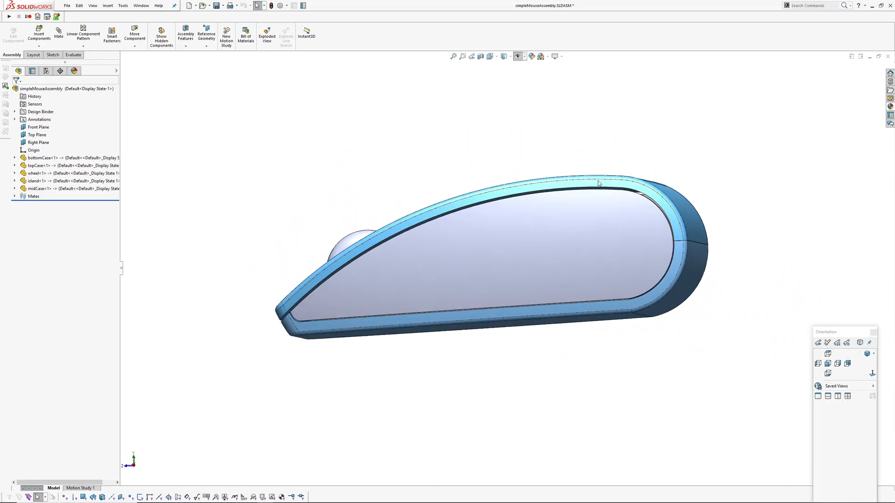
{"action": "left_click_drag", "start_coordinate": [598, 183], "coordinate": [495, 261]}
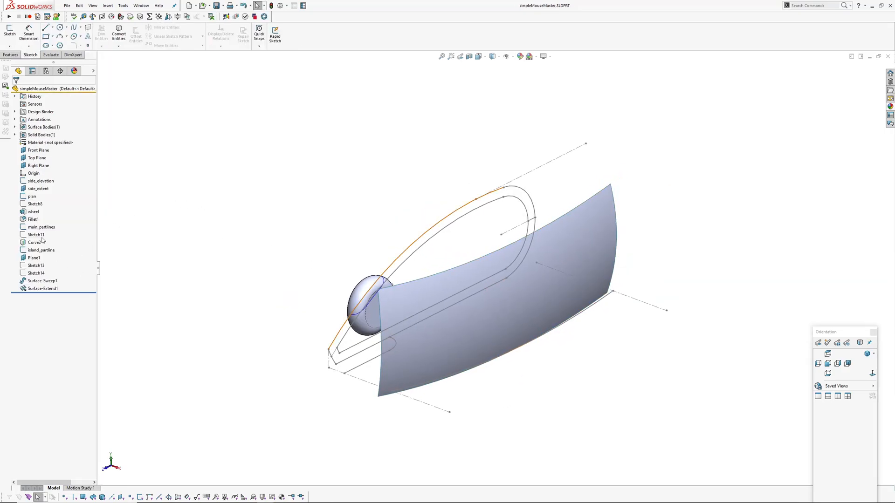
Step: Switch from simpleMouseMaster back to the simpleMouseAssembly window
{"action": "left_click", "coordinate": [41, 227]}
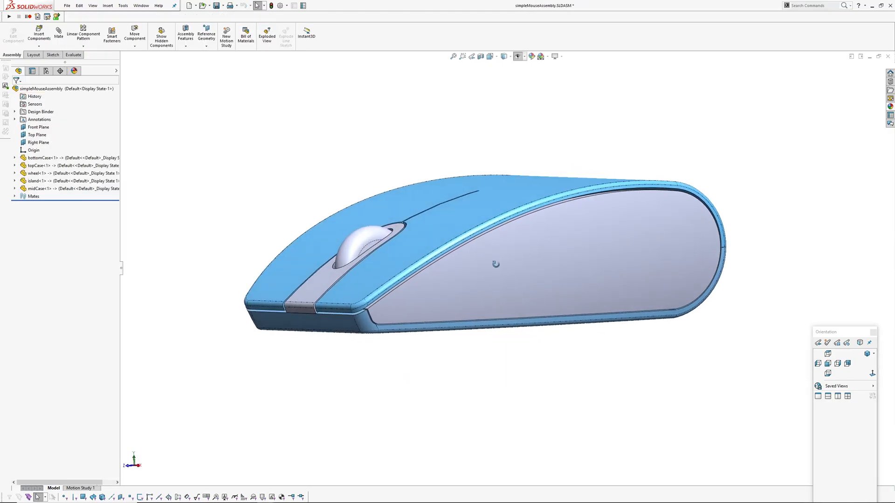
{"action": "left_click_drag", "start_coordinate": [491, 263], "coordinate": [445, 251]}
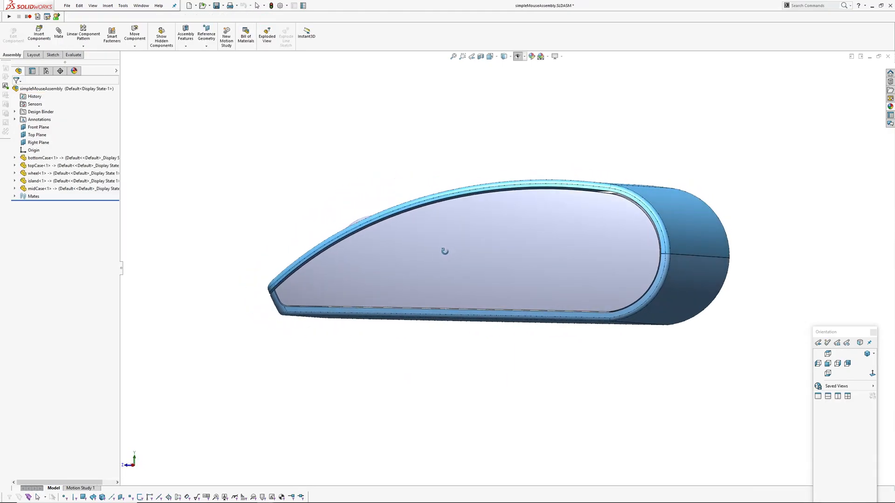
{"action": "left_click_drag", "start_coordinate": [445, 251], "coordinate": [519, 305]}
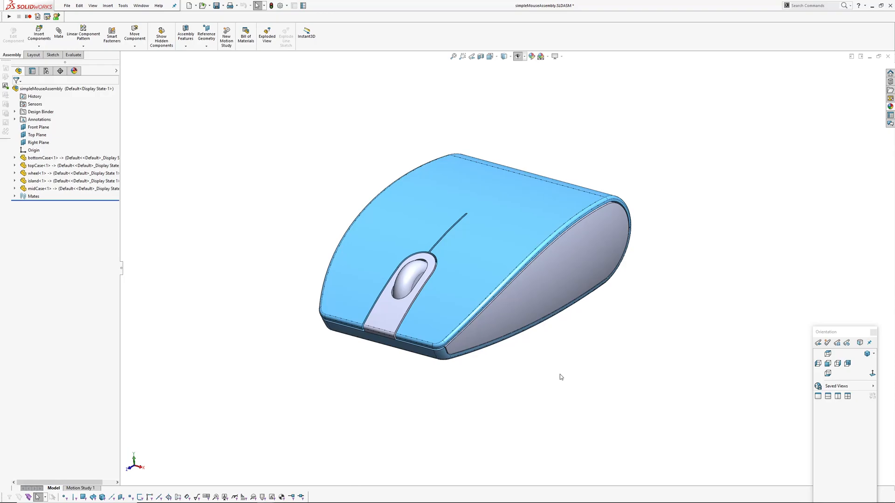
{"action": "mouse_move", "coordinate": [33, 181]}
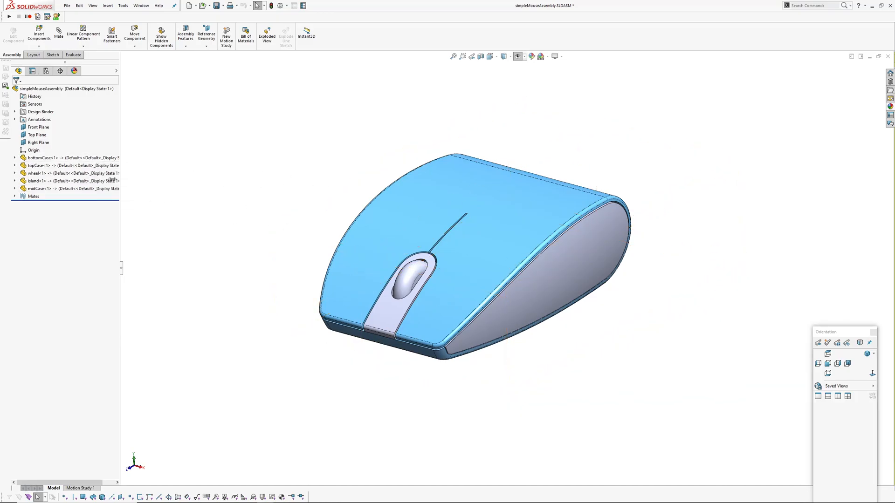
Step: Expand bottomCase<1> to list its features from Boss-Extrude1 to Mirror1 in the FeatureManager tree
{"action": "left_click", "coordinate": [15, 157]}
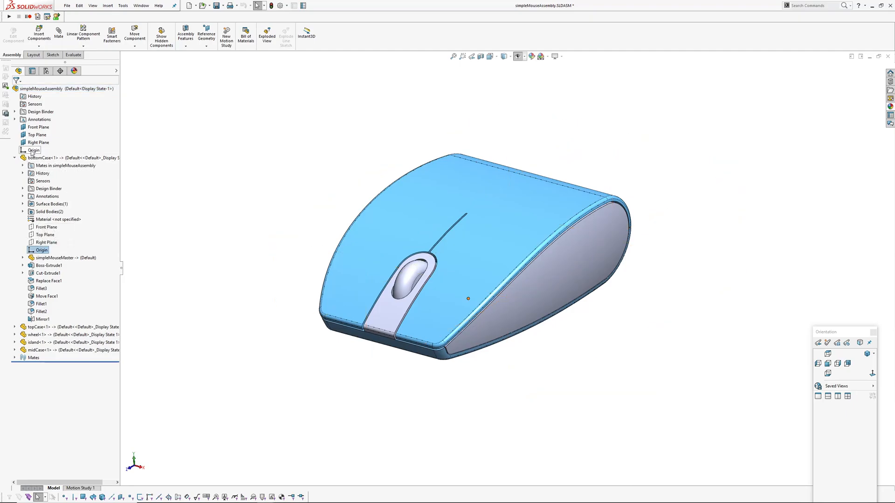
{"action": "left_click", "coordinate": [33, 150]}
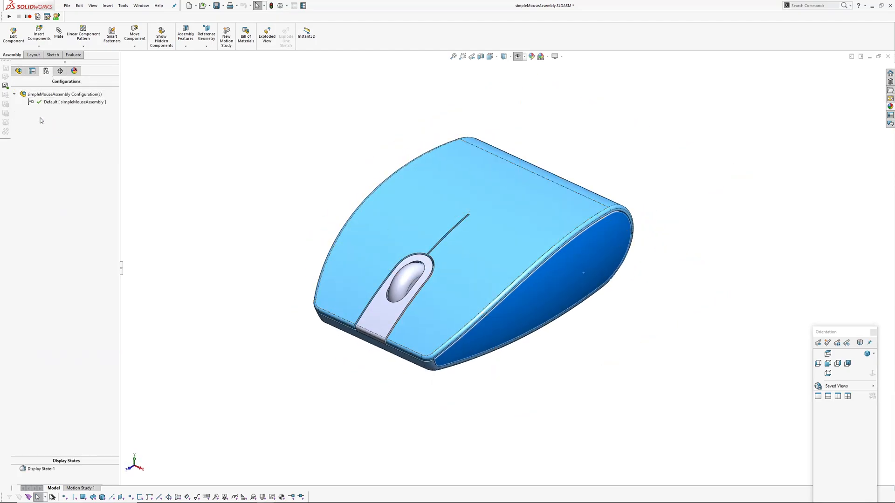
{"action": "mouse_move", "coordinate": [20, 72]}
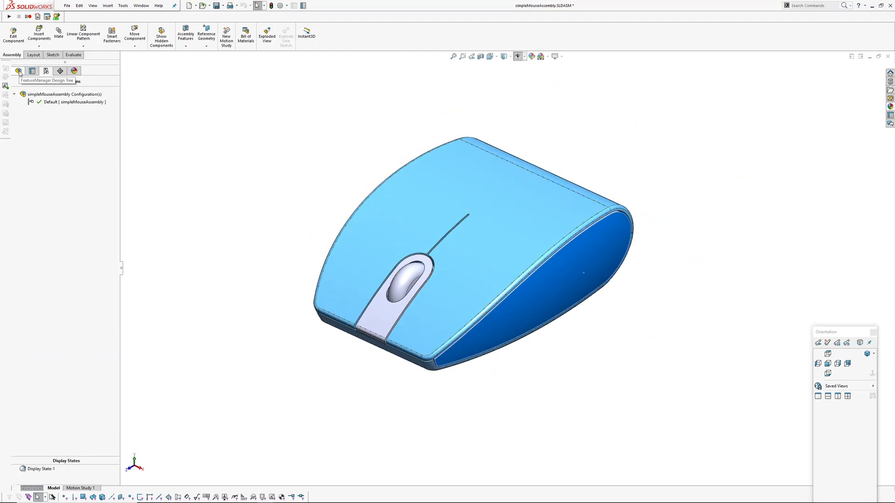
{"action": "left_click", "coordinate": [19, 71]}
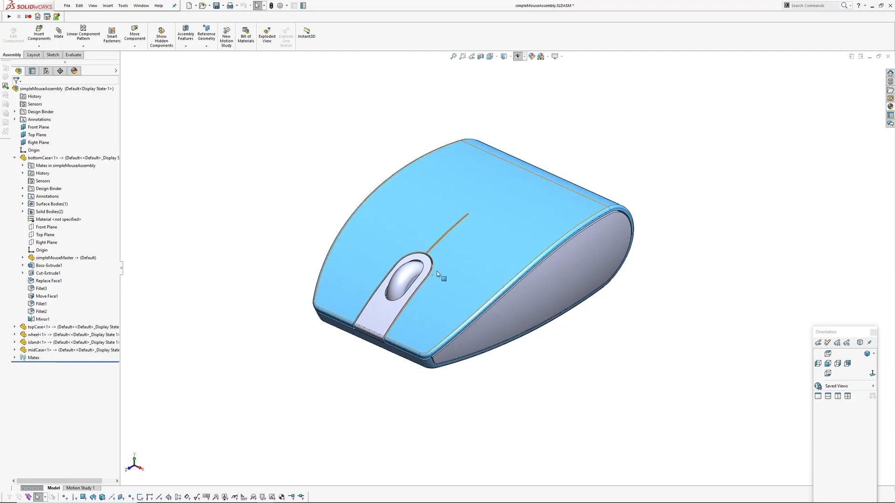